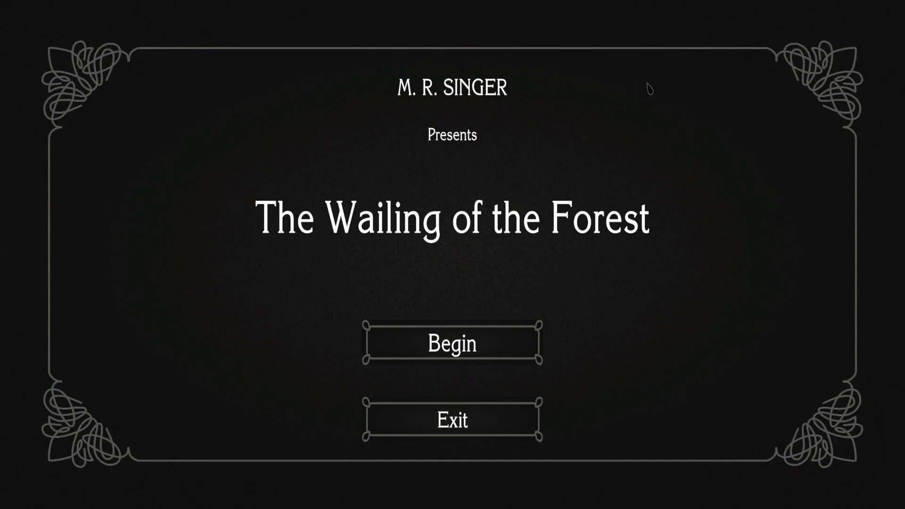
{"action": "mouse_move", "coordinate": [508, 312]}
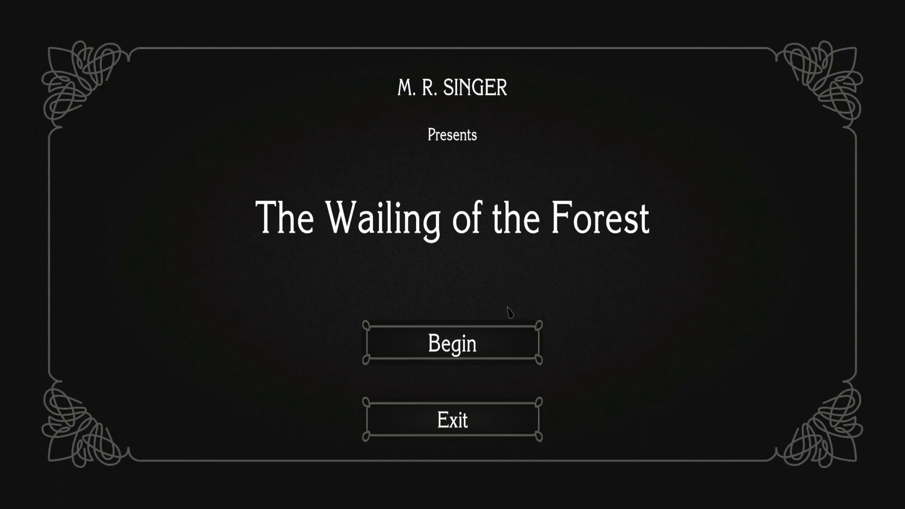
{"action": "mouse_move", "coordinate": [513, 335]}
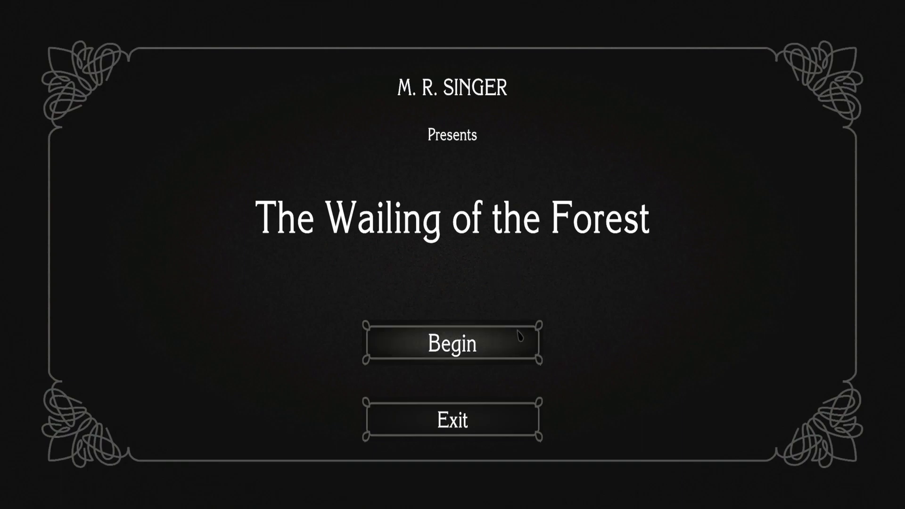
Begin a new game from the title screen, reaching the Costa Rica, 1826 intertitle
{"action": "left_click", "coordinate": [452, 342]}
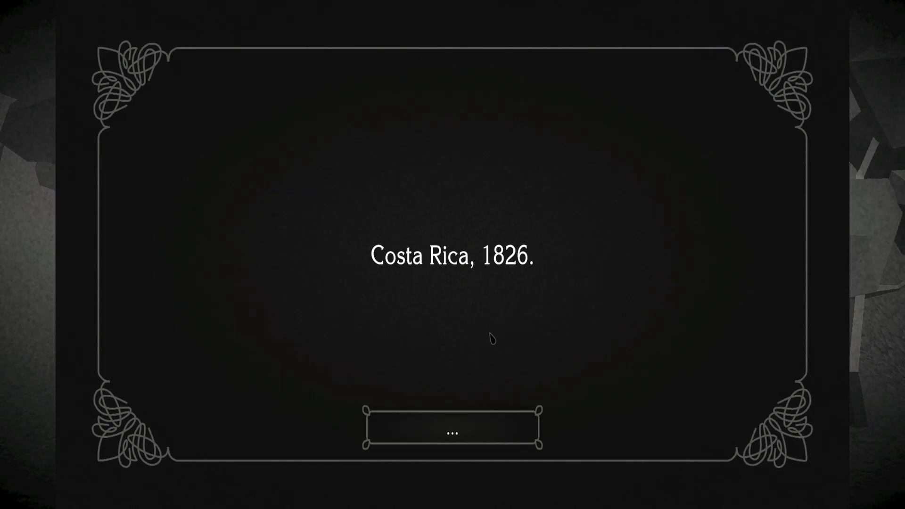
Advance past the 1826 opening and the parchment note about her wailing until "Hey you!" appears
{"action": "left_click", "coordinate": [453, 433]}
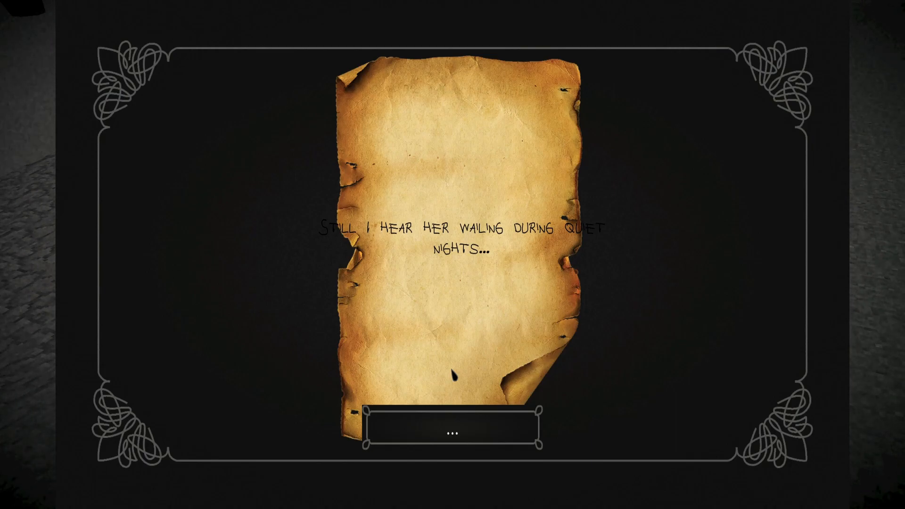
{"action": "mouse_move", "coordinate": [669, 252]}
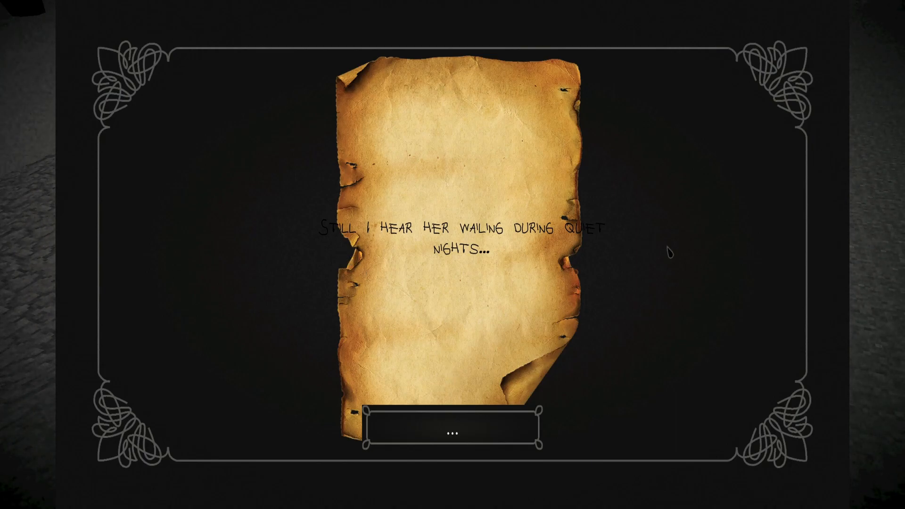
{"action": "left_click", "coordinate": [452, 432]}
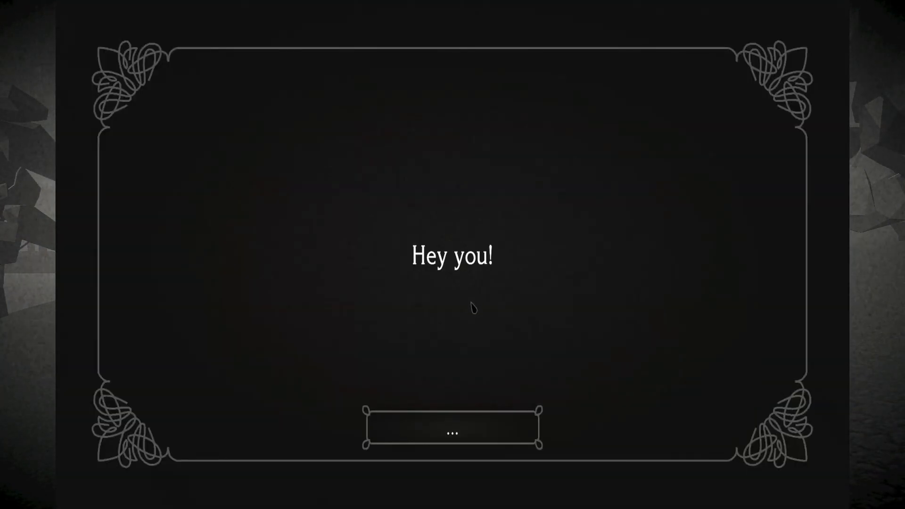
Tell the stranger you're heading home, agree to wait in his house, and end the conversation
{"action": "left_click", "coordinate": [451, 431]}
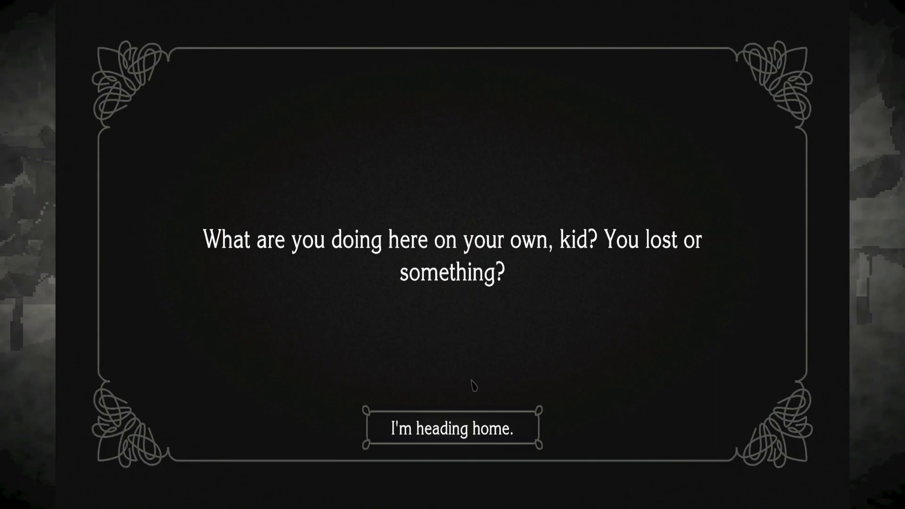
{"action": "mouse_move", "coordinate": [451, 428]}
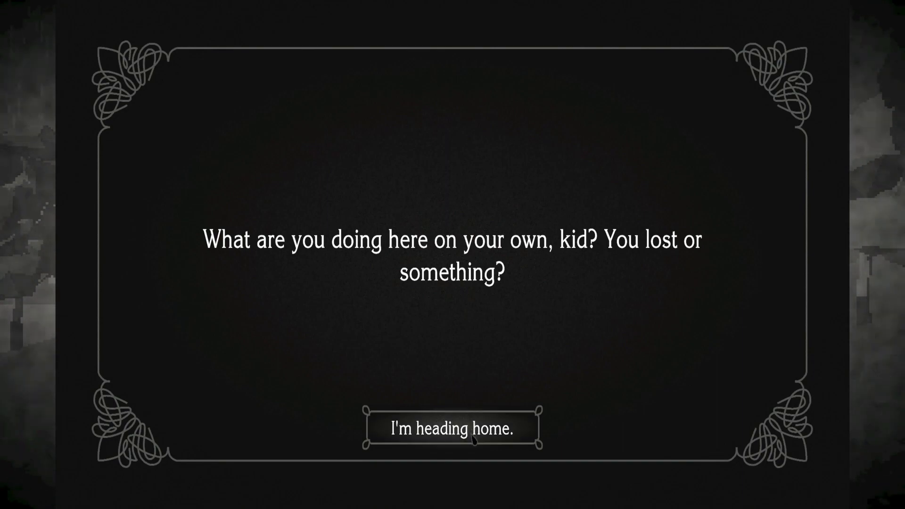
{"action": "left_click", "coordinate": [454, 428]}
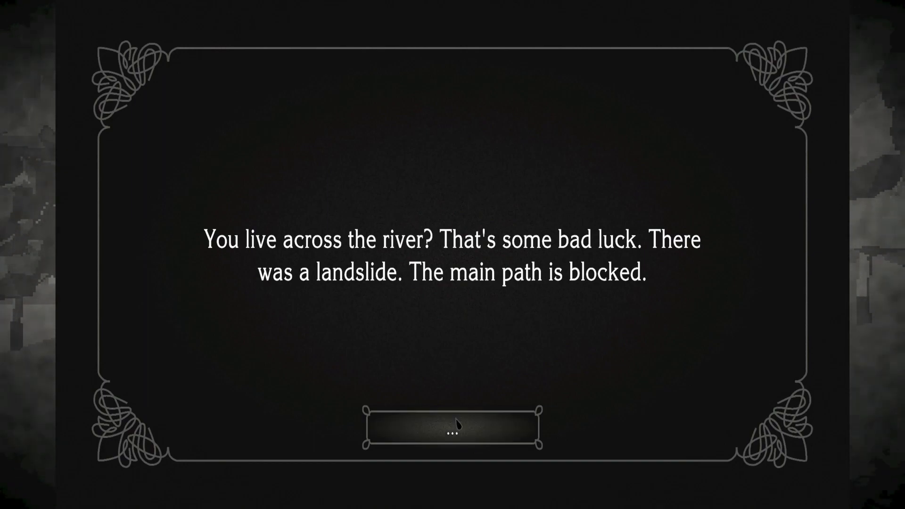
{"action": "left_click", "coordinate": [452, 426]}
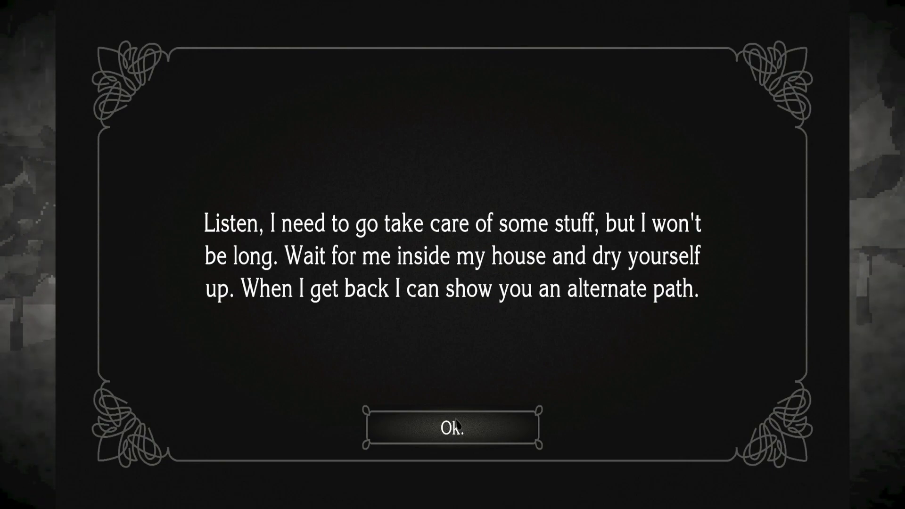
{"action": "left_click", "coordinate": [452, 428]}
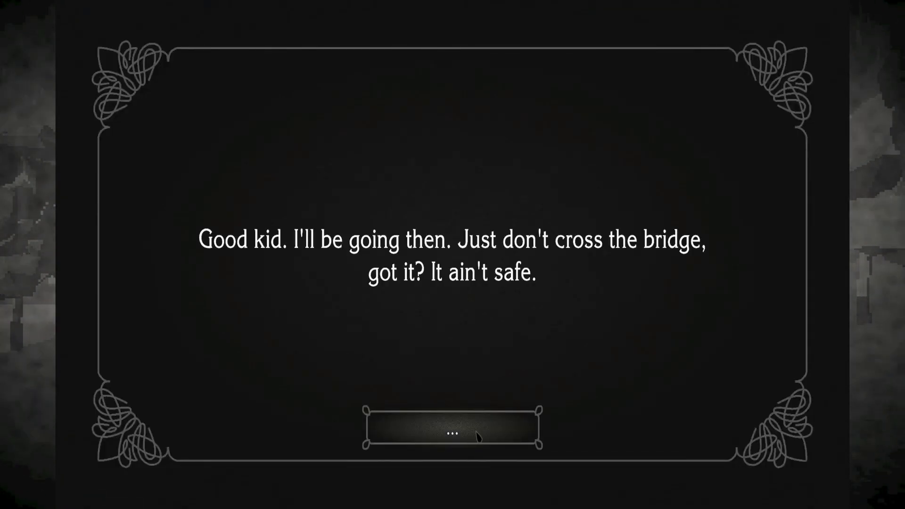
{"action": "left_click", "coordinate": [451, 431]}
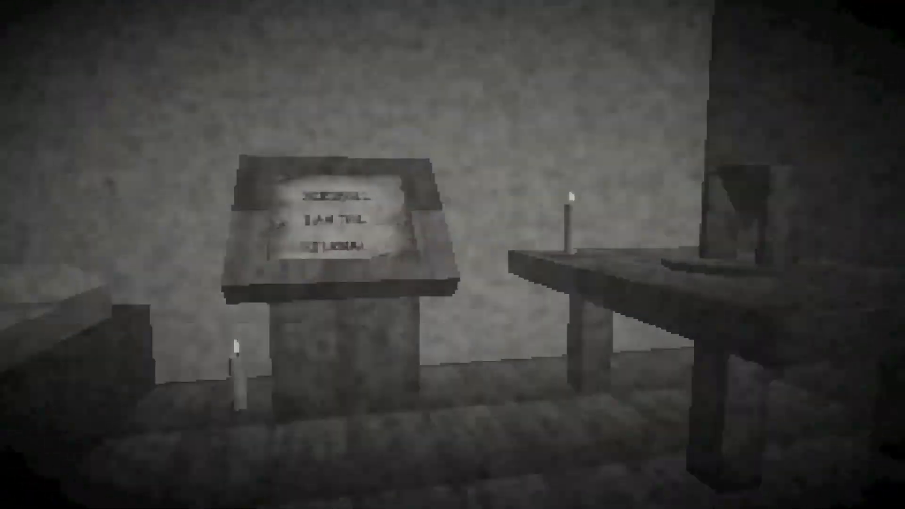
Read and close the lectern's warning about staring, getting close and turning your back
{"action": "left_click", "coordinate": [338, 220]}
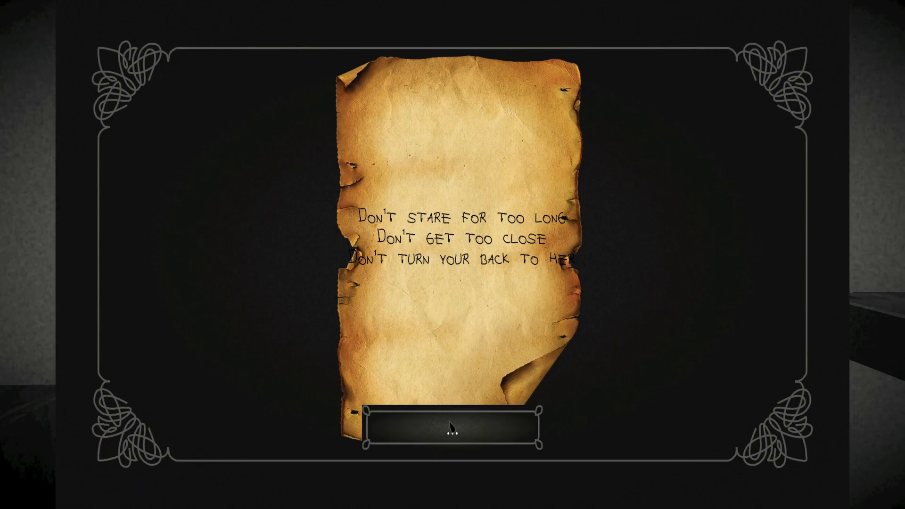
{"action": "left_click", "coordinate": [452, 426]}
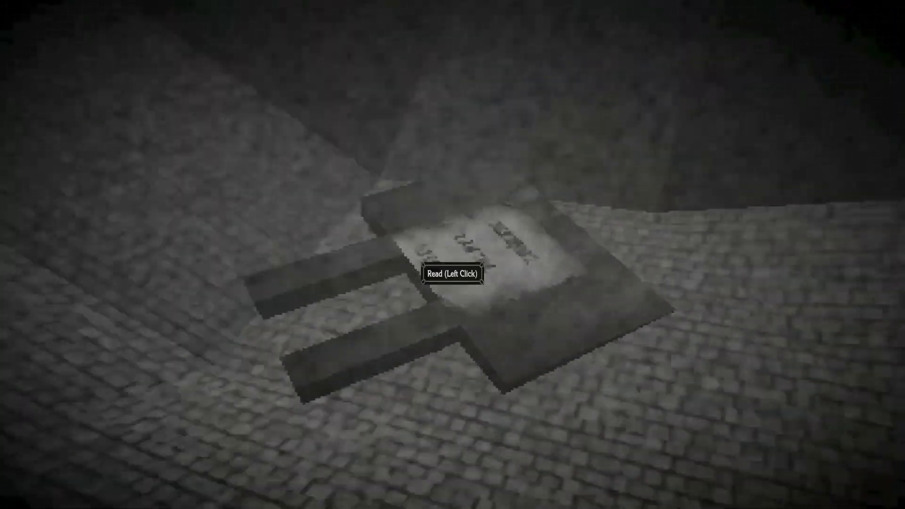
Read and dismiss the ground plaque about her drowned offspring
{"action": "left_click", "coordinate": [453, 273]}
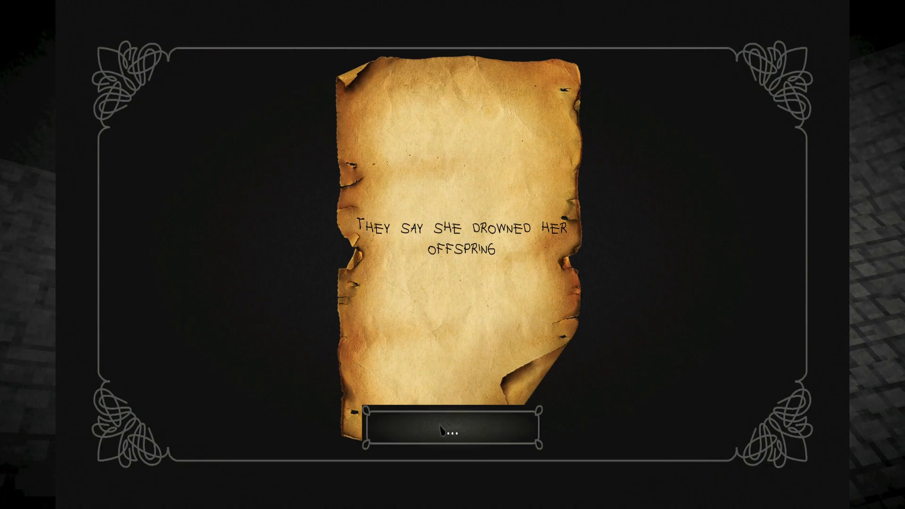
{"action": "left_click", "coordinate": [453, 431]}
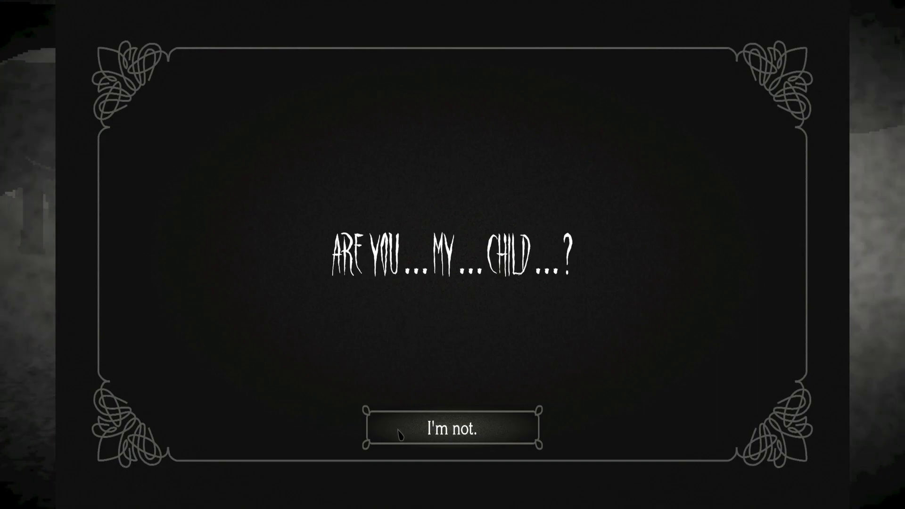
Deny being her child, say you don't know where it is, tell her to stay back, and die
{"action": "left_click", "coordinate": [452, 429]}
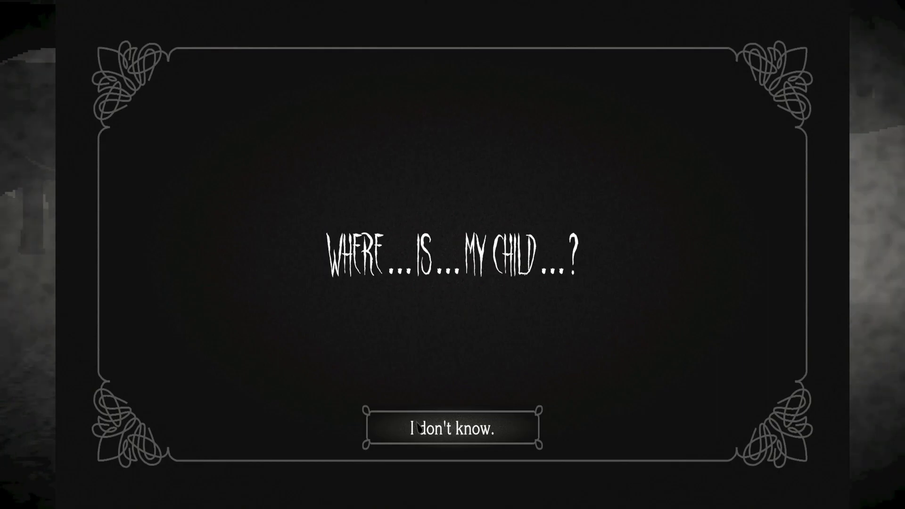
{"action": "left_click", "coordinate": [451, 427]}
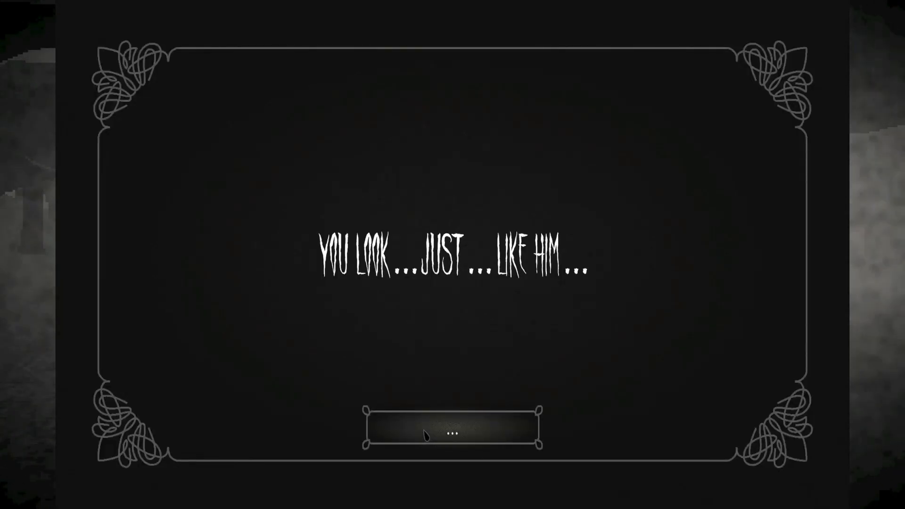
{"action": "left_click", "coordinate": [453, 434]}
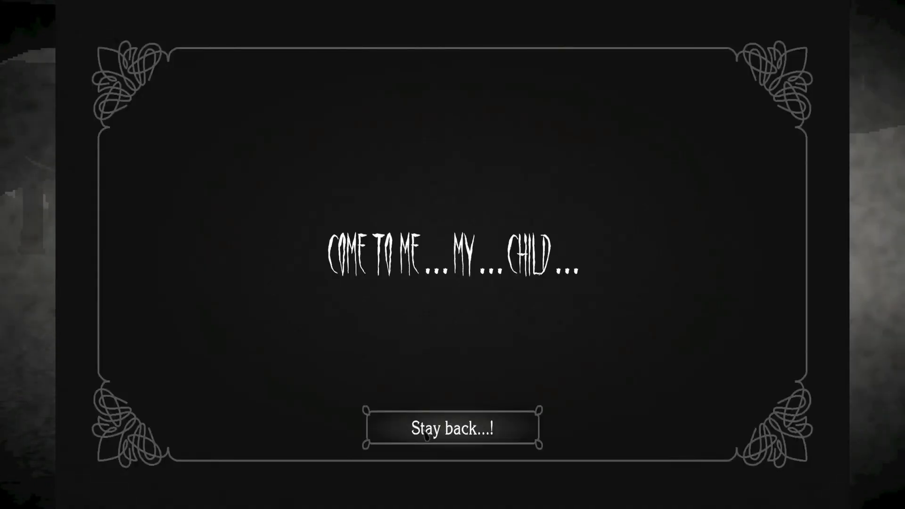
{"action": "left_click", "coordinate": [452, 430]}
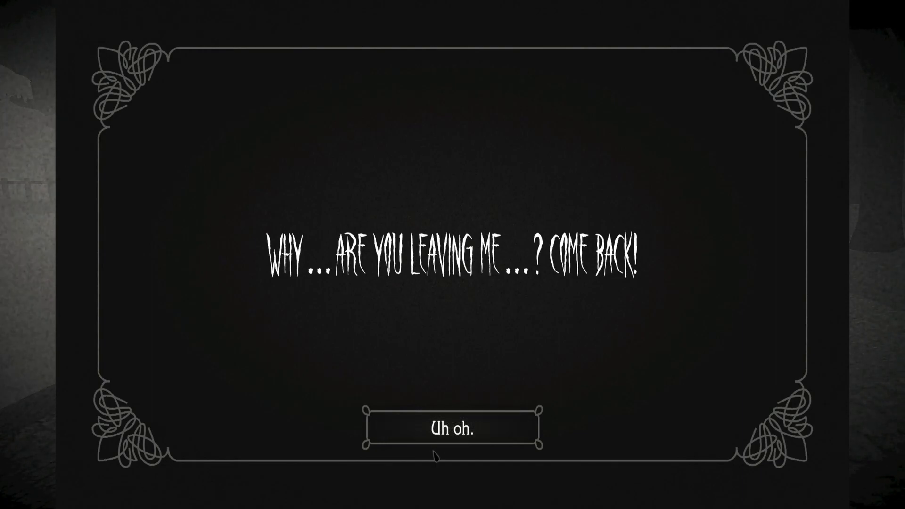
{"action": "left_click", "coordinate": [451, 428]}
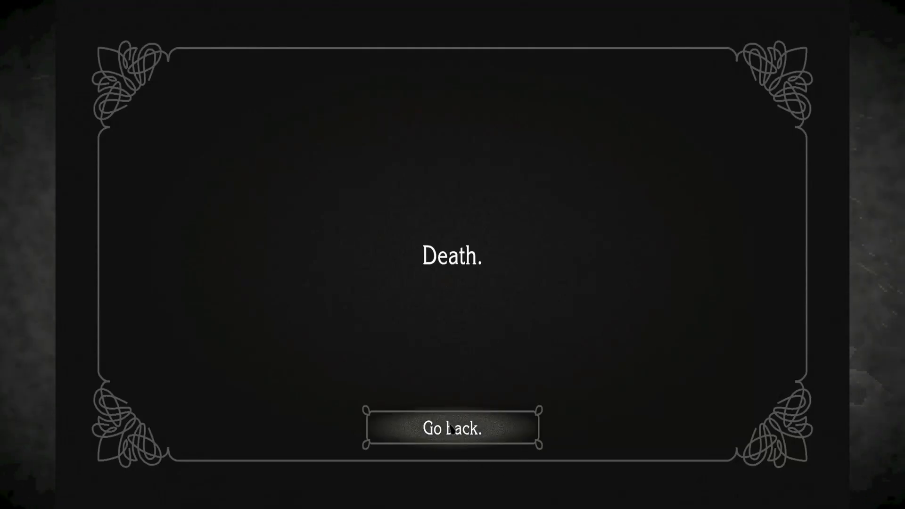
Go back from the Death screen, tell the stranger you're busy, and dismiss his bridge warning
{"action": "left_click", "coordinate": [451, 428]}
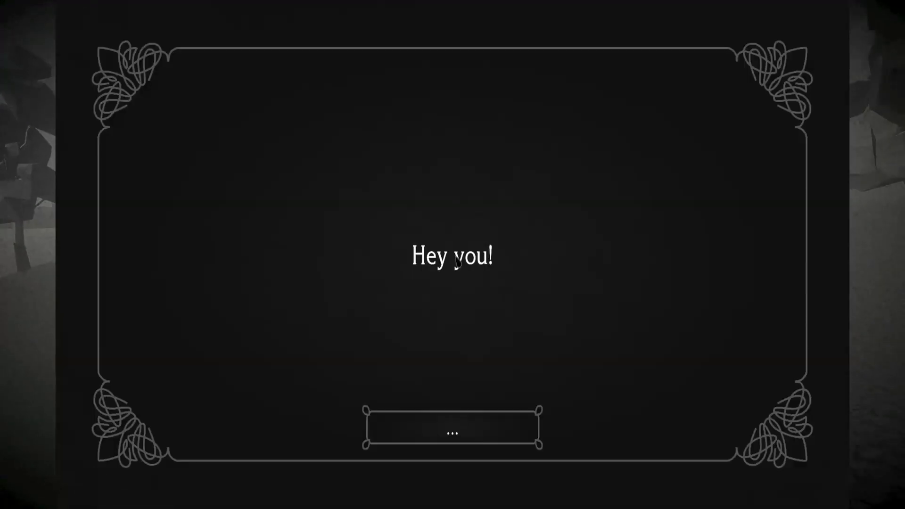
{"action": "left_click", "coordinate": [451, 429]}
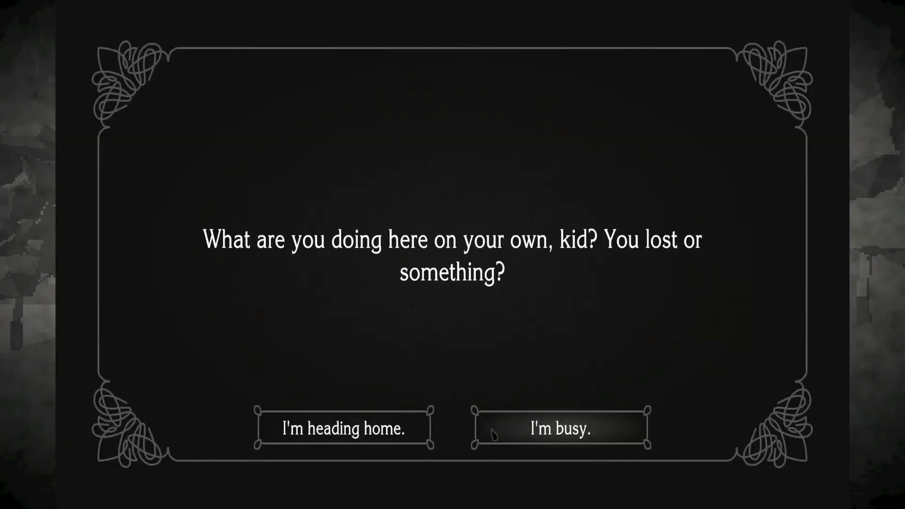
{"action": "left_click", "coordinate": [559, 427]}
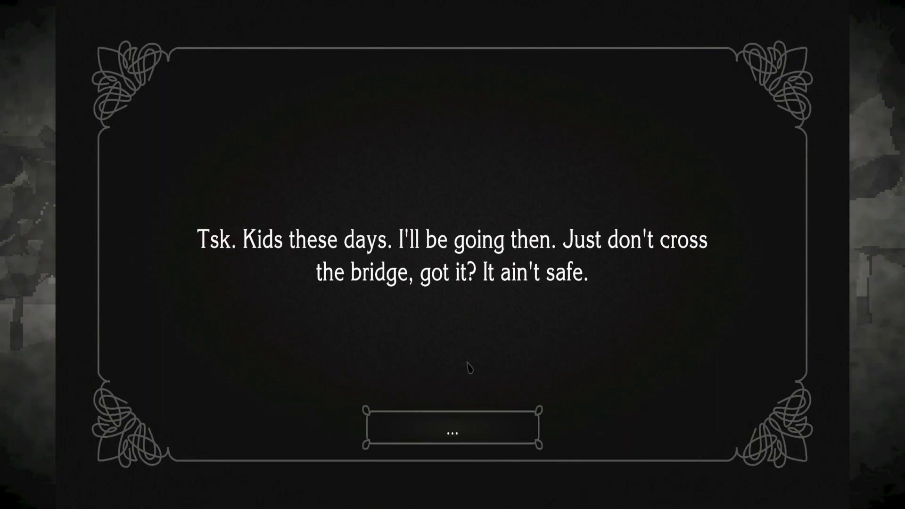
{"action": "mouse_move", "coordinate": [456, 434]}
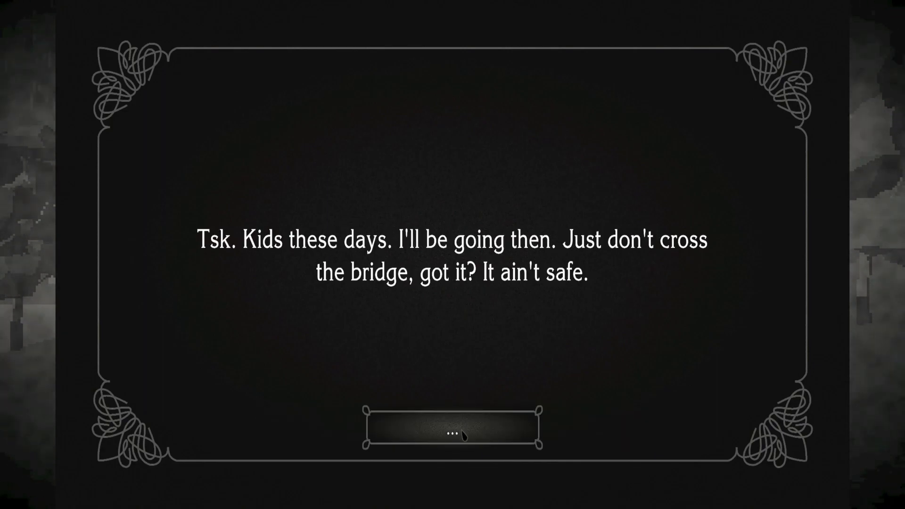
{"action": "left_click", "coordinate": [451, 432]}
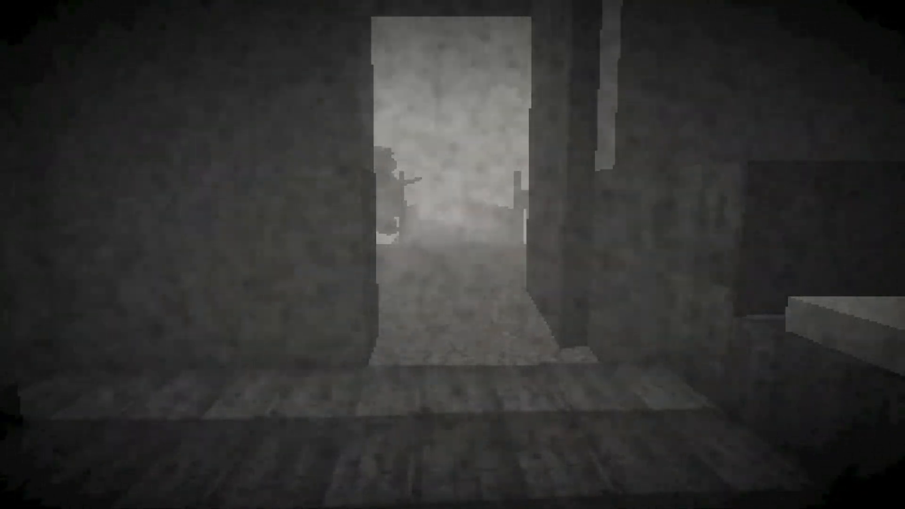
{"action": "mouse_move", "coordinate": [453, 254]}
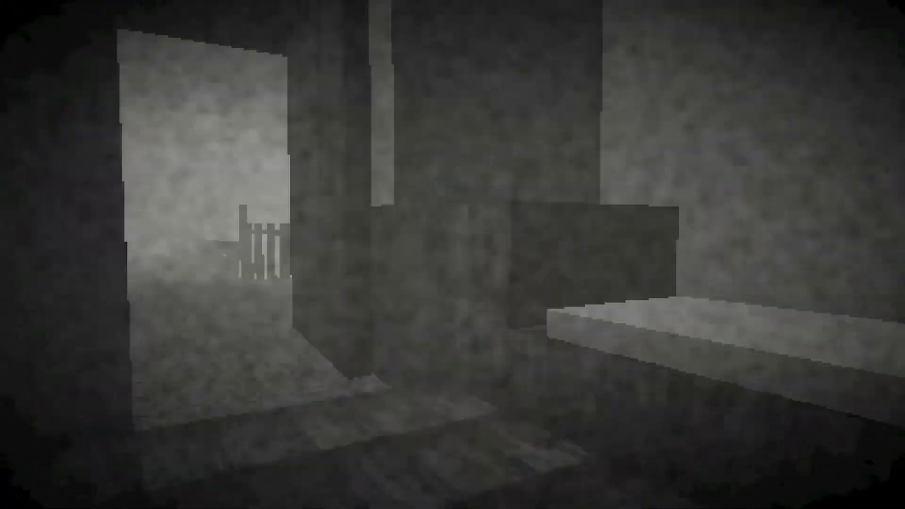
{"action": "mouse_move", "coordinate": [452, 254]}
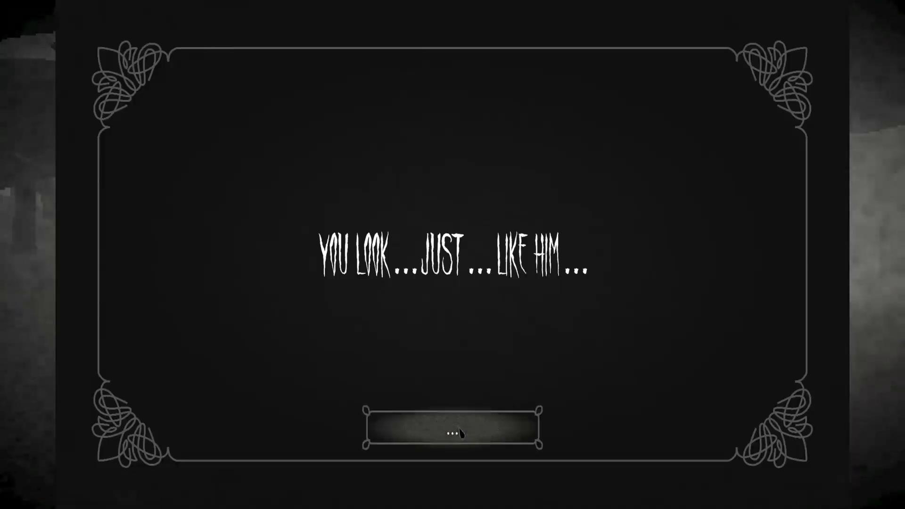
Continue past the ghost's cry with "Uh oh.", die again, and go back to retry
{"action": "left_click", "coordinate": [455, 433]}
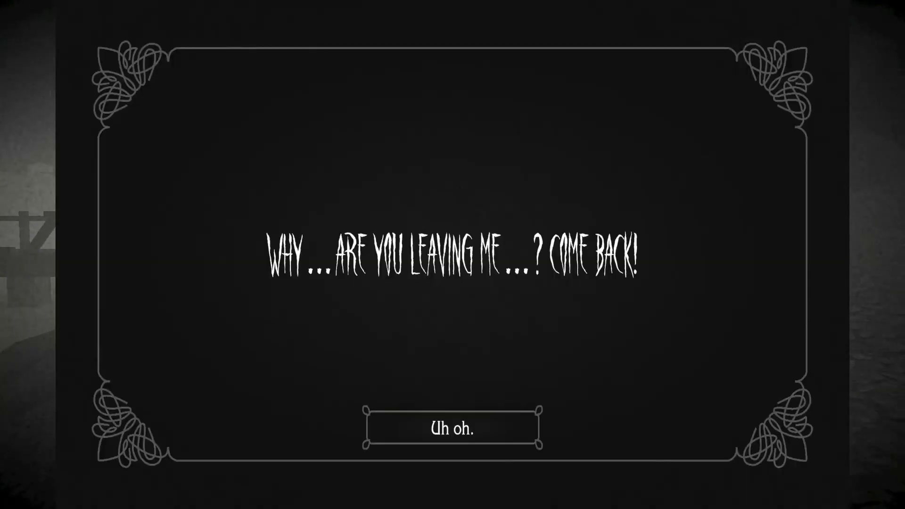
{"action": "left_click", "coordinate": [451, 428]}
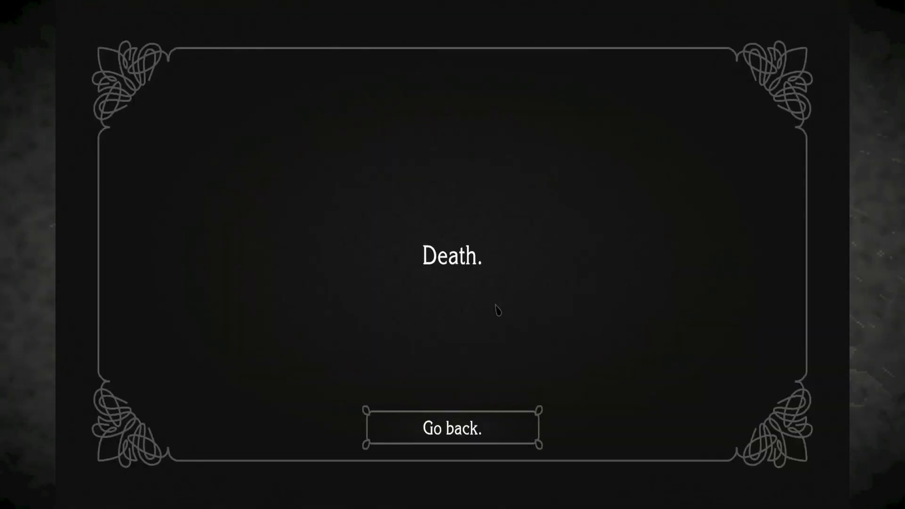
{"action": "left_click", "coordinate": [451, 428]}
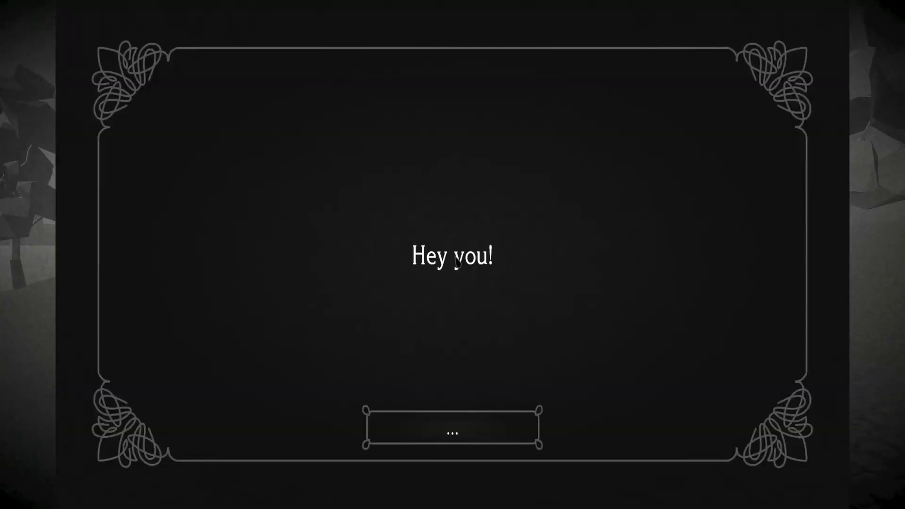
Continue past "Hey you!" to hear the stranger ask you to wait in his house
{"action": "left_click", "coordinate": [452, 431]}
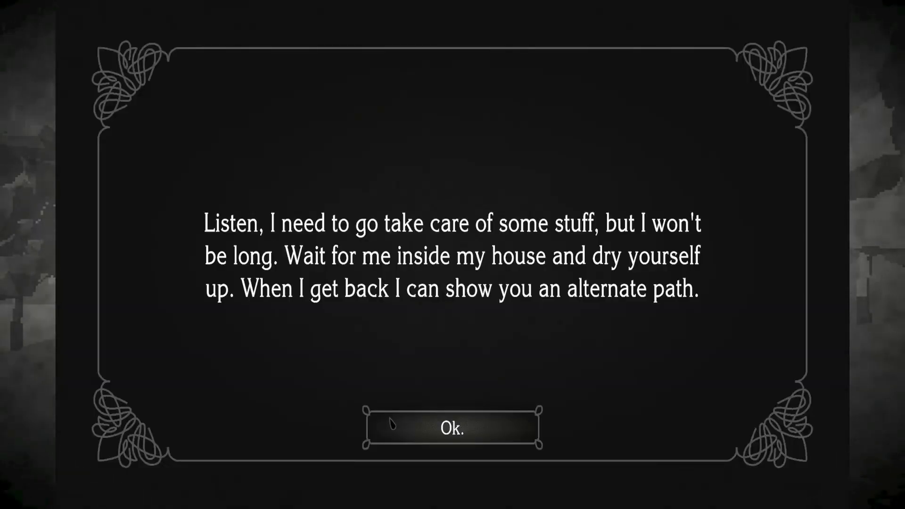